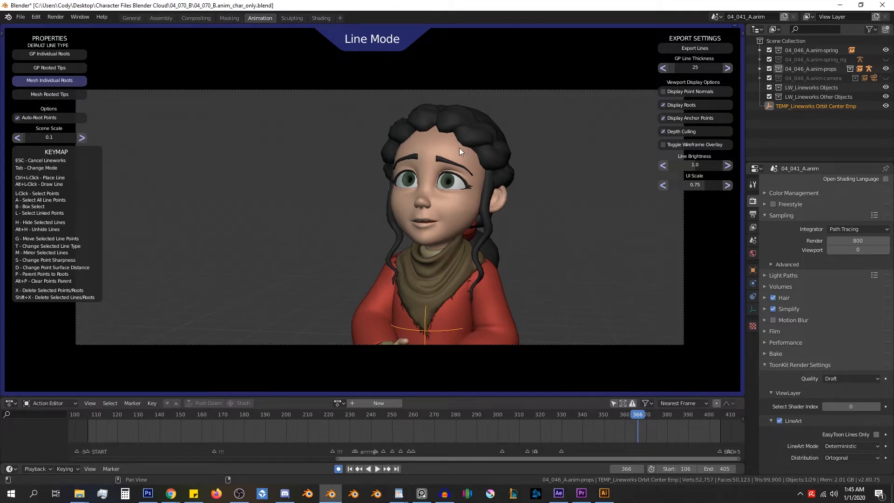
Step: Toggle Lineworks between Line and Root Mode, ending in Root Mode with root points visible
key("Tab")
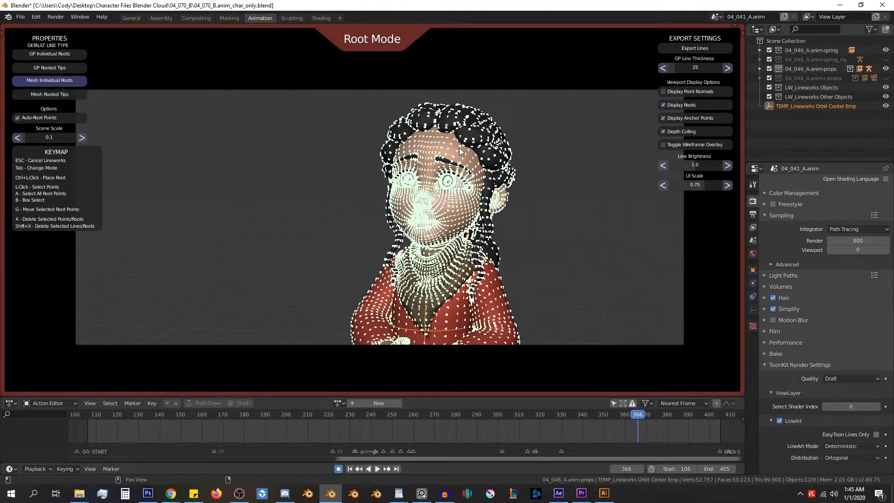
key("Tab")
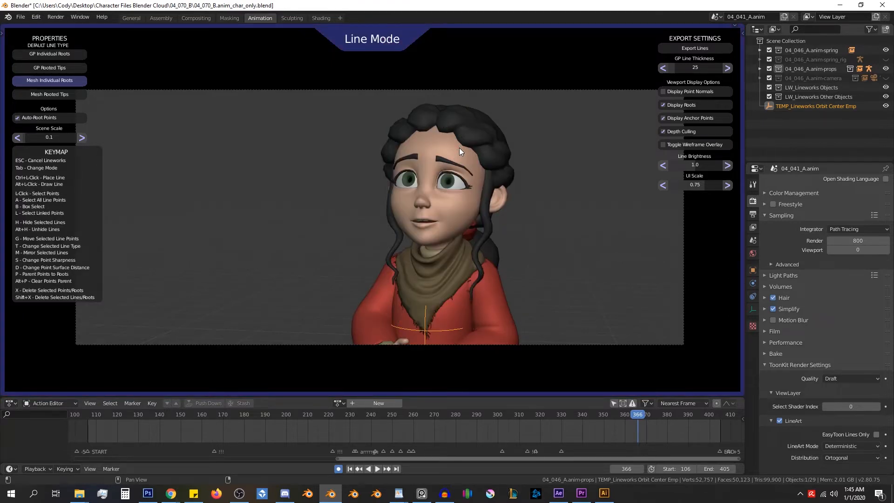
mouse_move(373, 64)
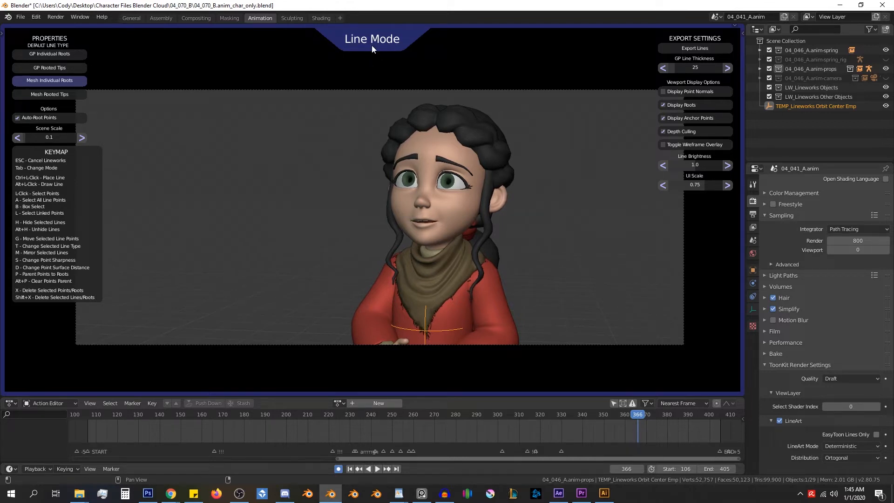
key("Tab")
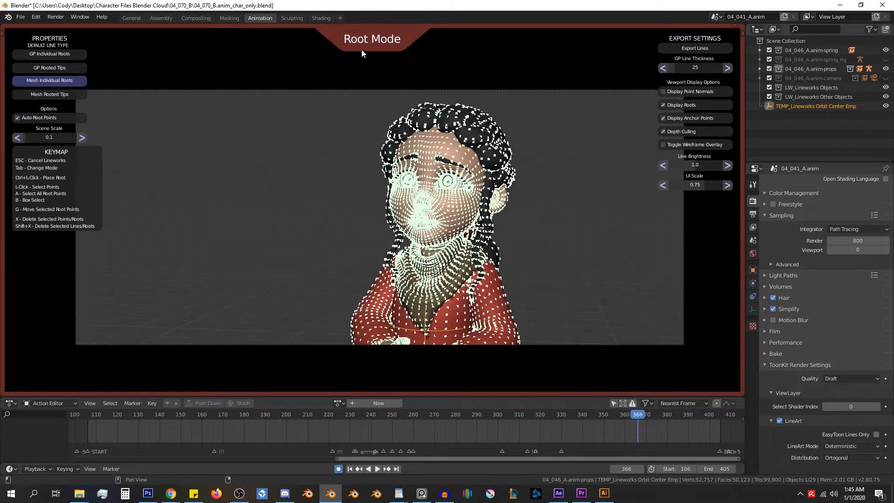
mouse_move(365, 51)
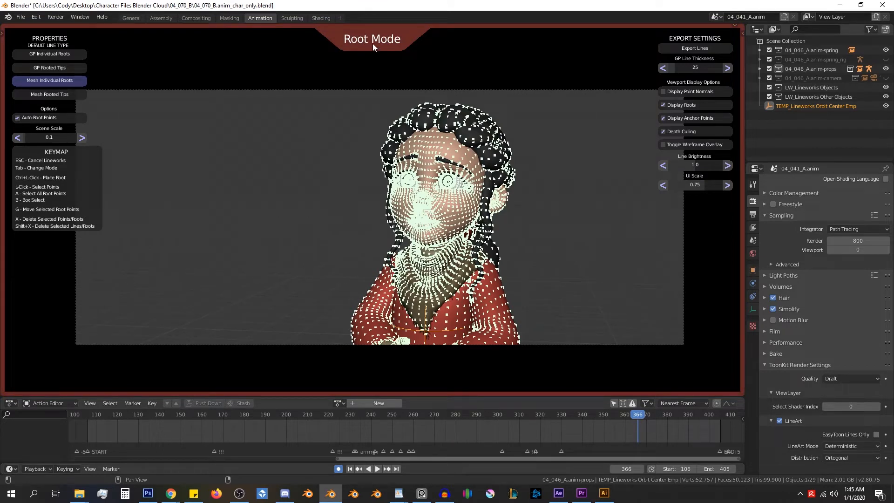
mouse_move(413, 85)
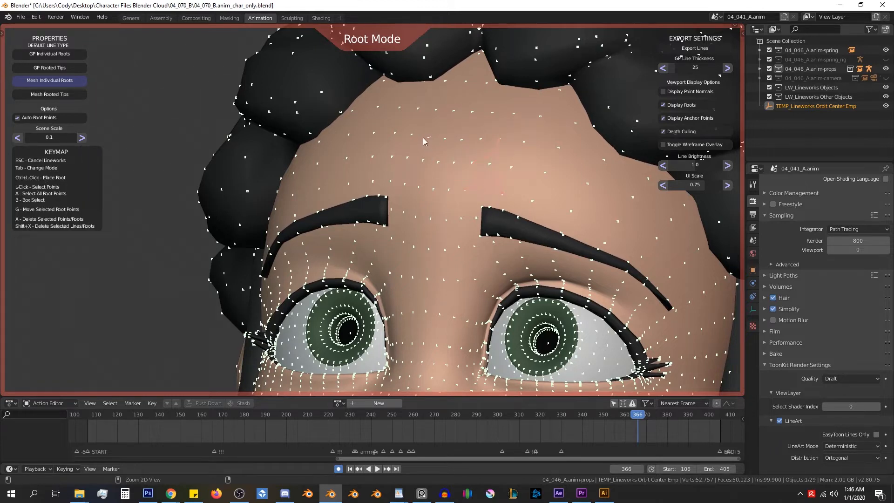
Step: Raise Line Brightness in Export Settings from 1.0 to 1.5
left_click(419, 193)
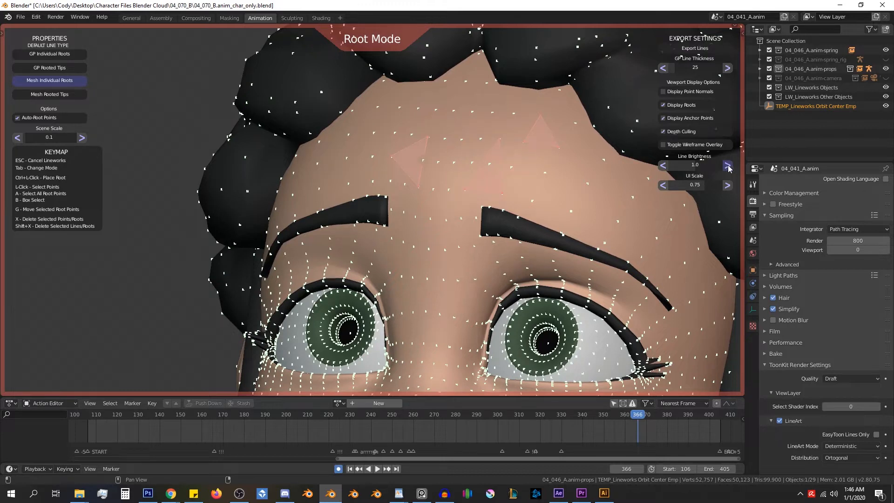
left_click(727, 164)
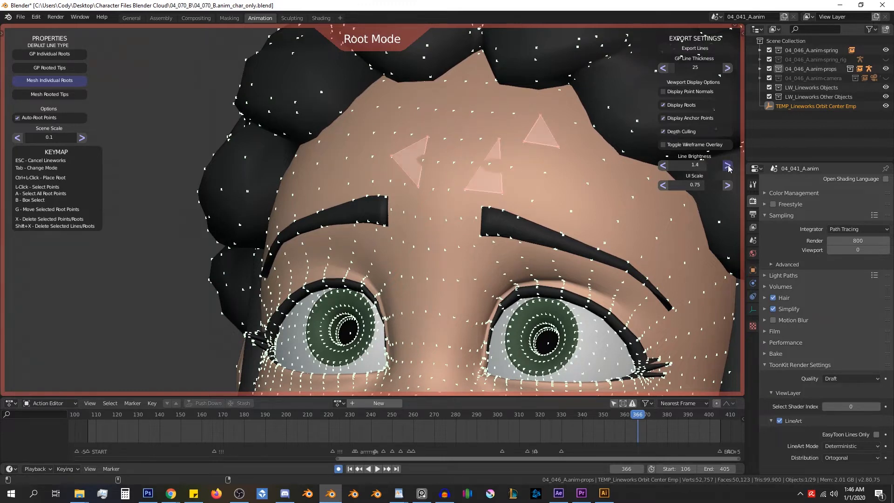
left_click(727, 164)
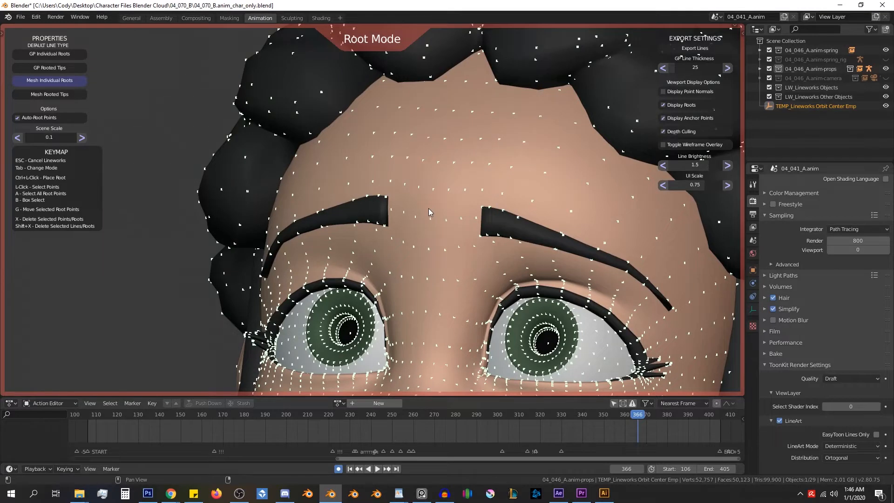
Step: In Line Mode, draw a curved three-point line arcing above the right eyebrow
key("Tab")
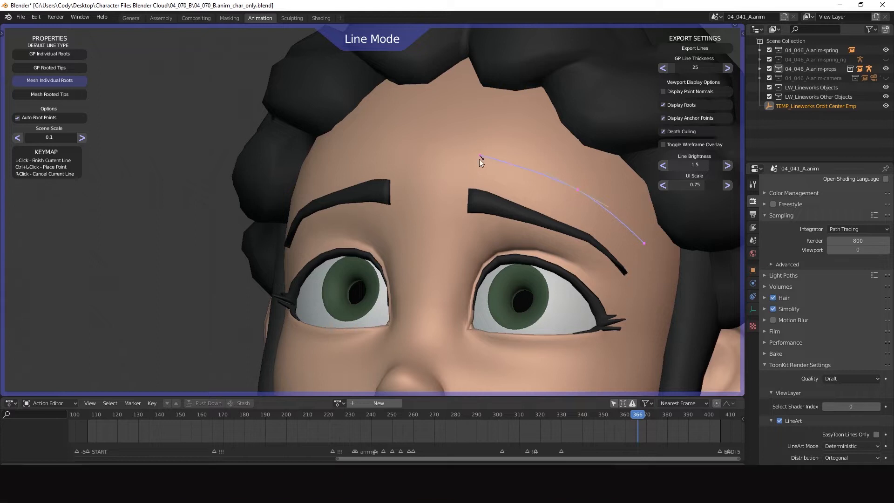
mouse_move(456, 138)
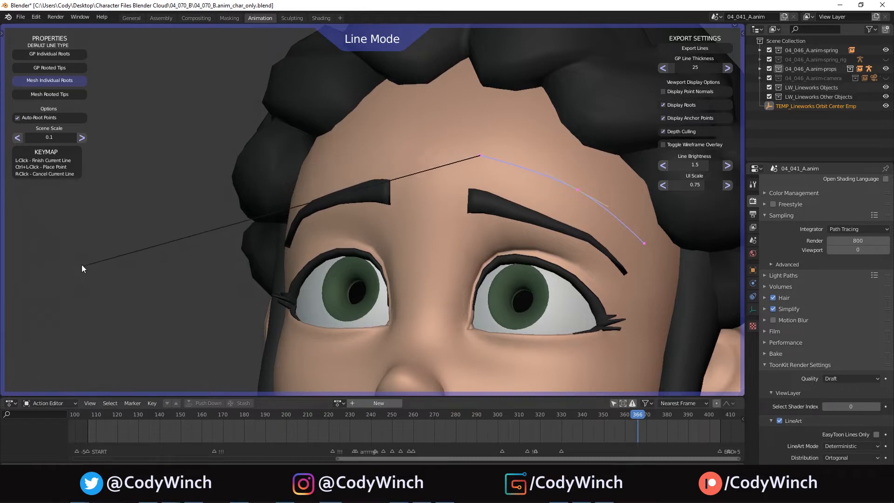
mouse_move(174, 214)
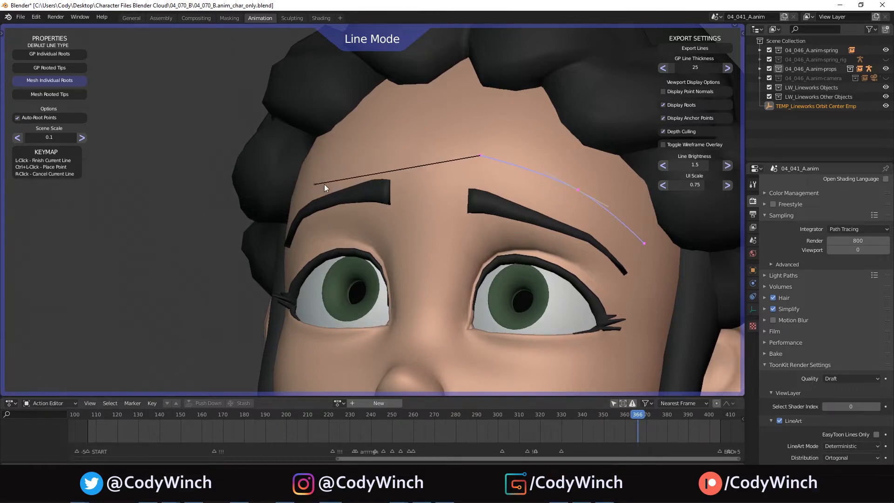
left_click(325, 185)
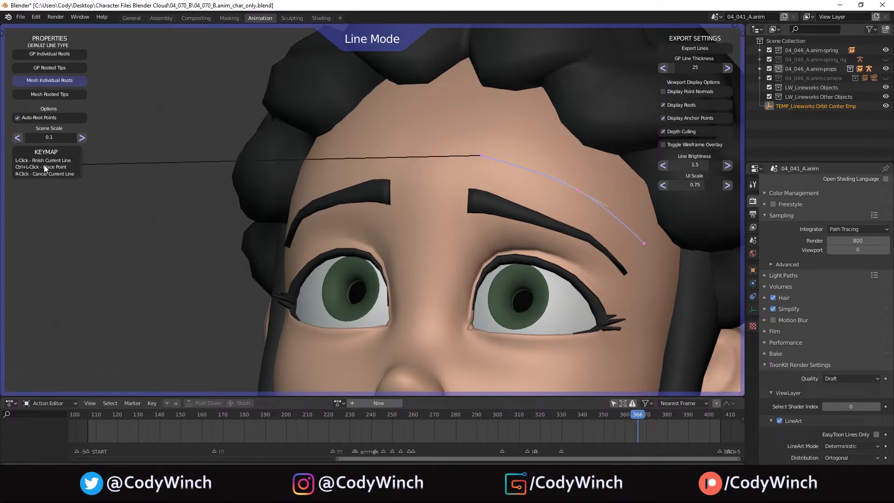
left_click(460, 202)
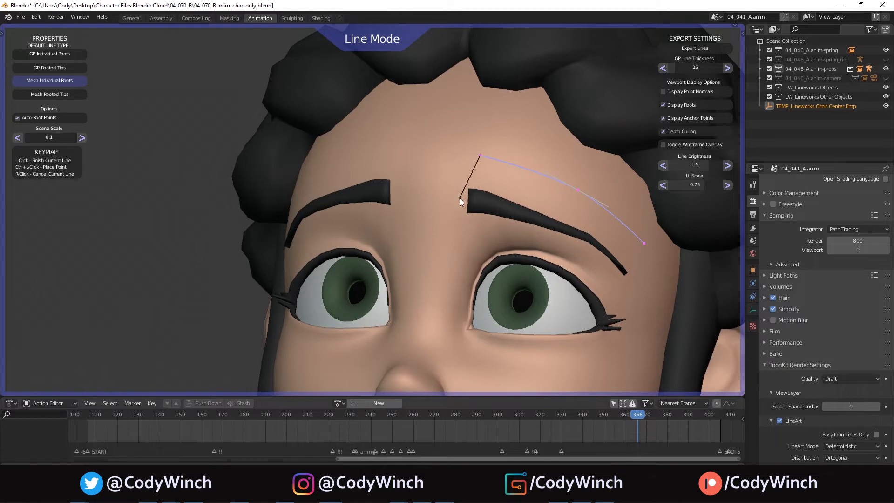
left_click(344, 154)
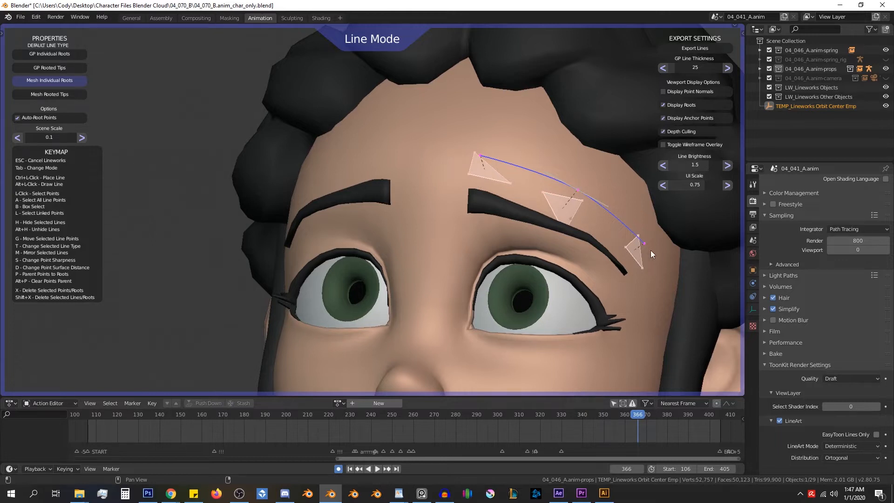
mouse_move(499, 183)
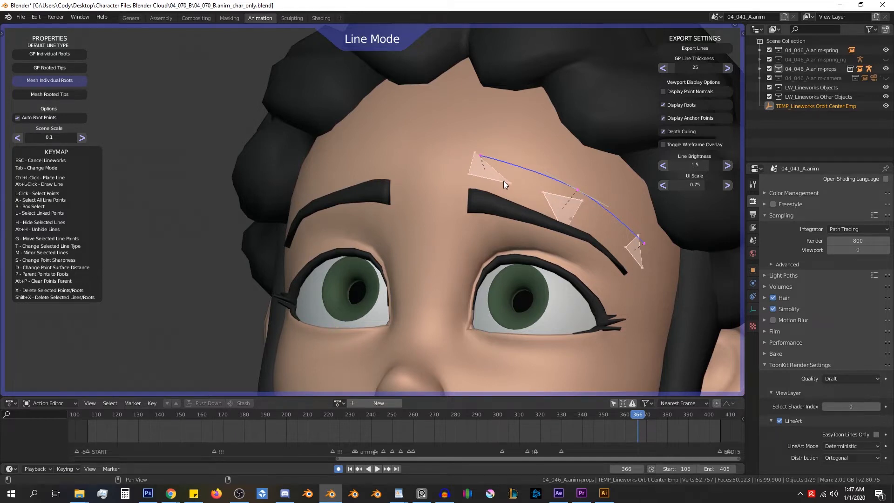
mouse_move(542, 204)
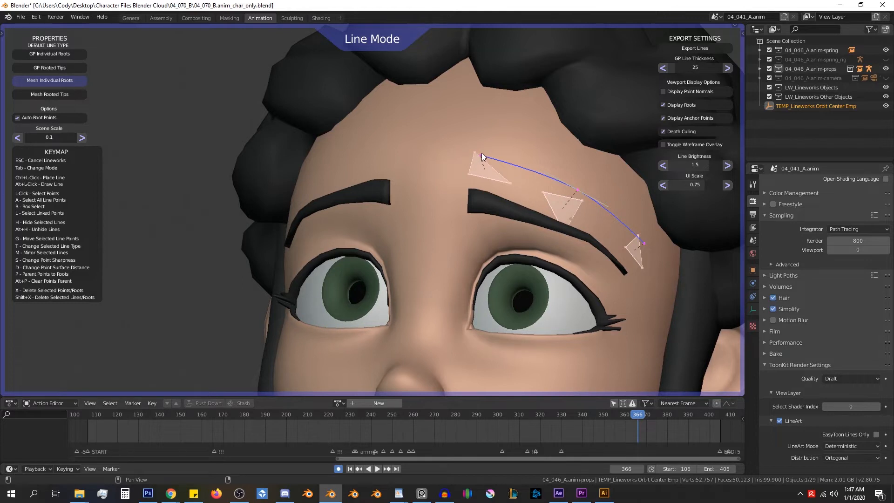
mouse_move(485, 174)
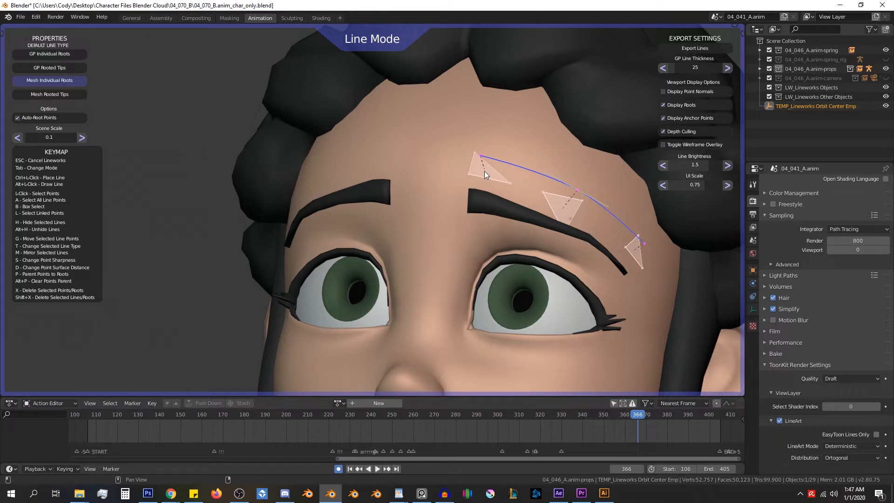
mouse_move(553, 193)
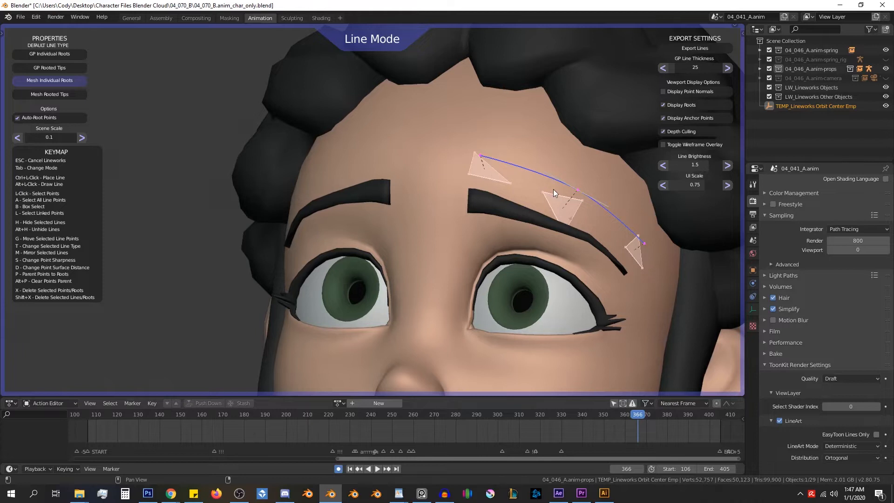
mouse_move(481, 164)
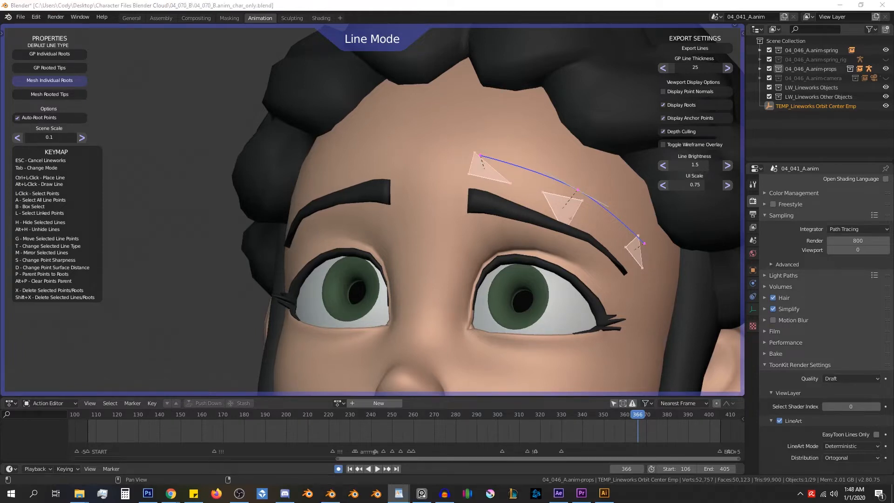
Step: Move the brow line's inner root to a new position, then return to line editing
key("Tab")
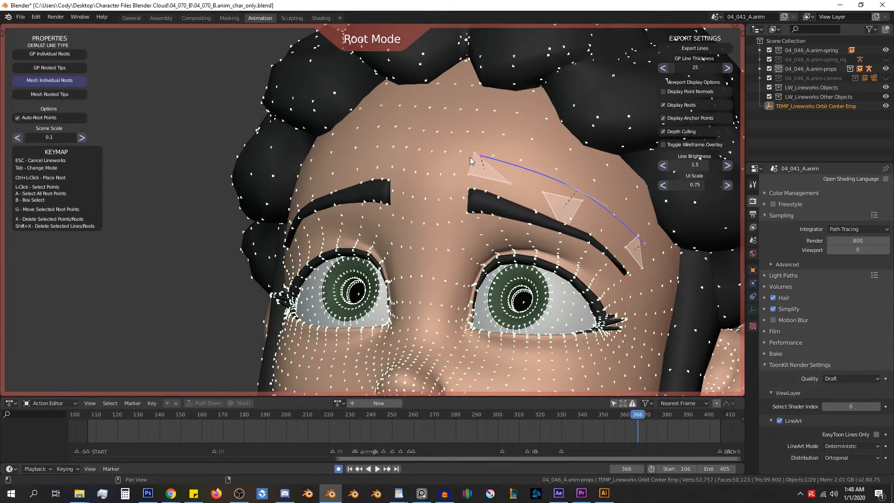
key("g")
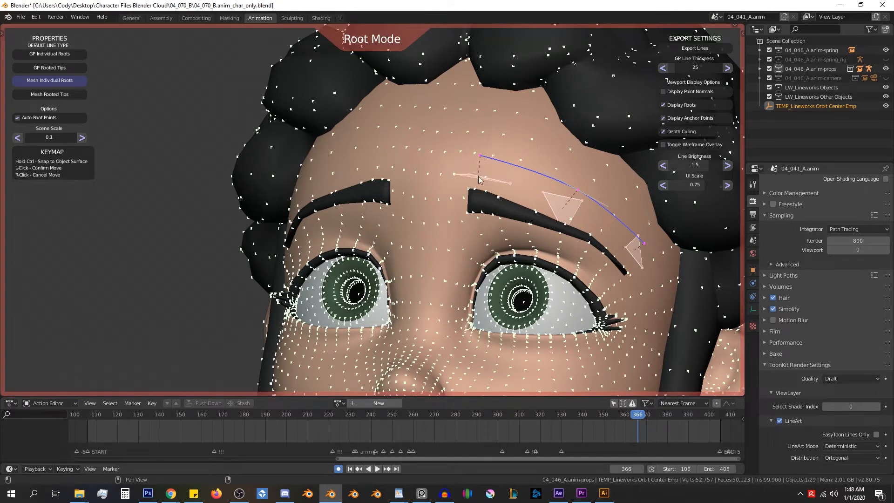
left_click(480, 177)
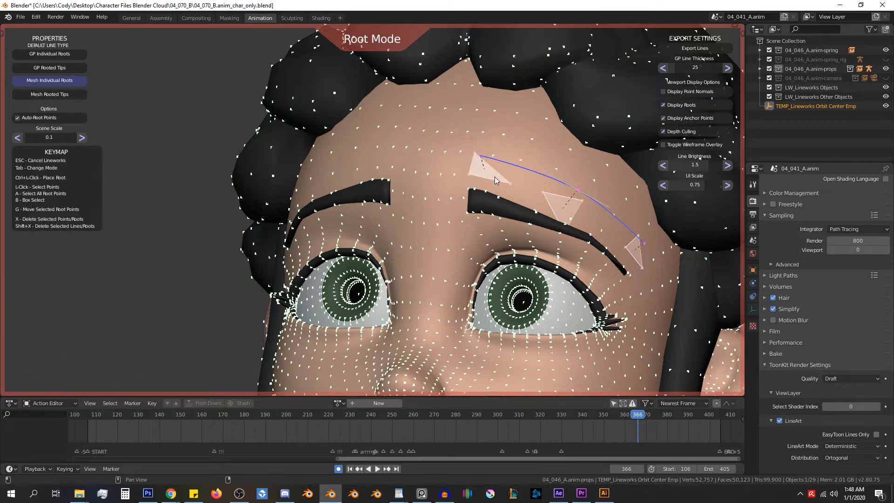
key("Tab")
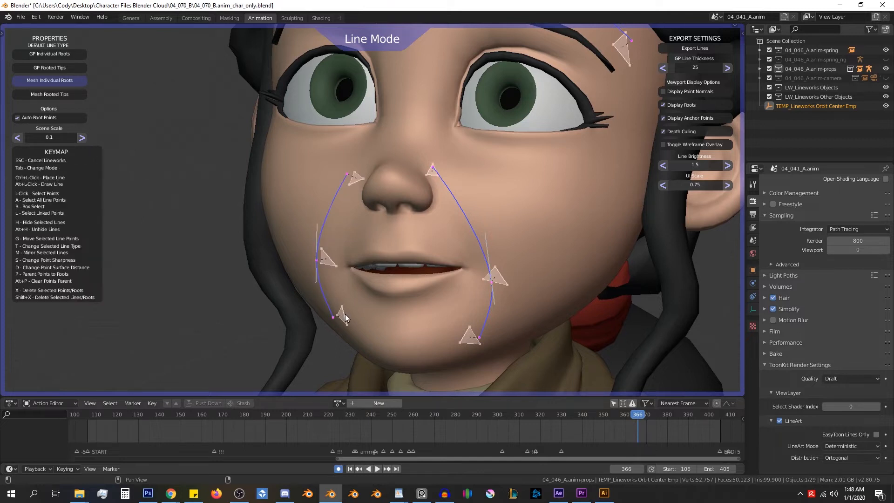
mouse_move(332, 286)
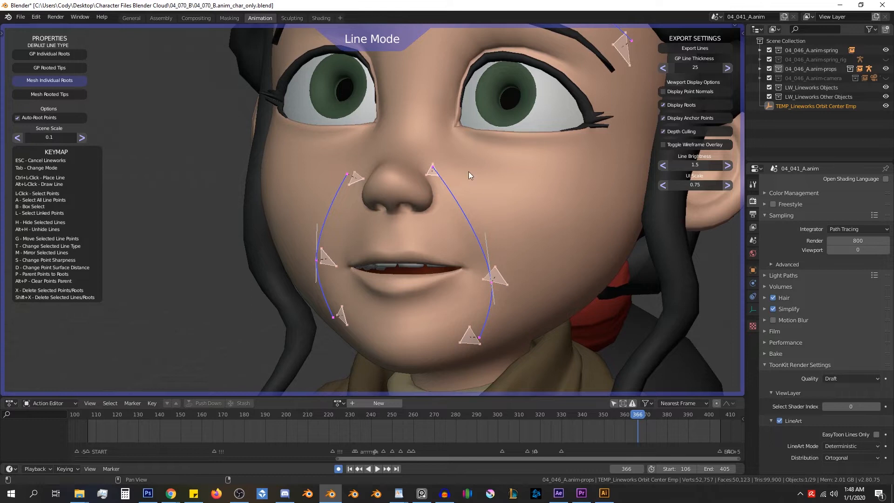
mouse_move(486, 267)
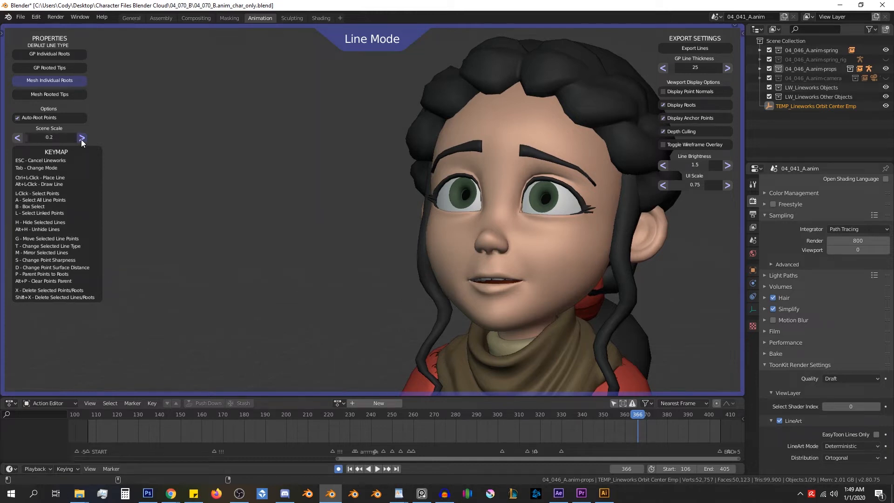
left_click(82, 138)
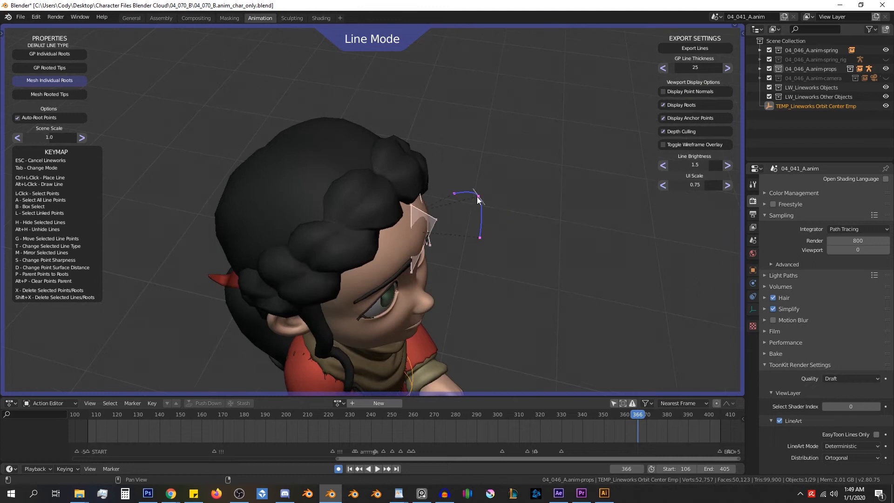
mouse_move(419, 215)
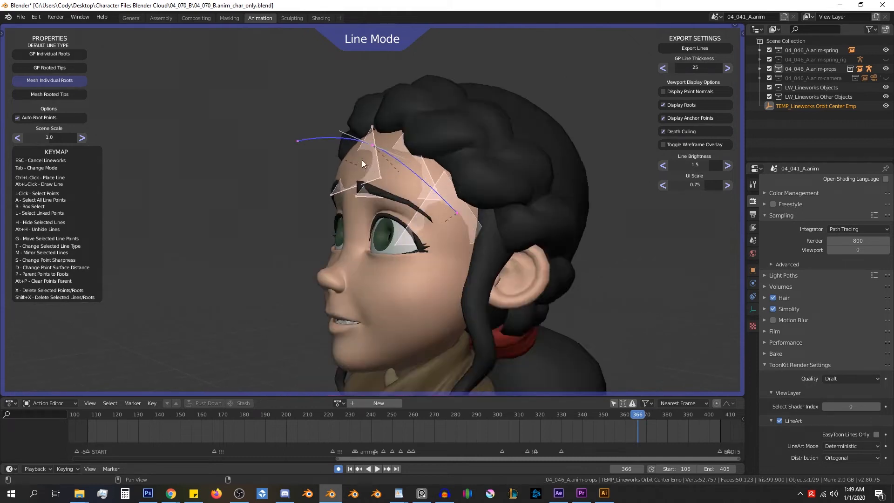
left_click_drag(361, 164, 245, 181)
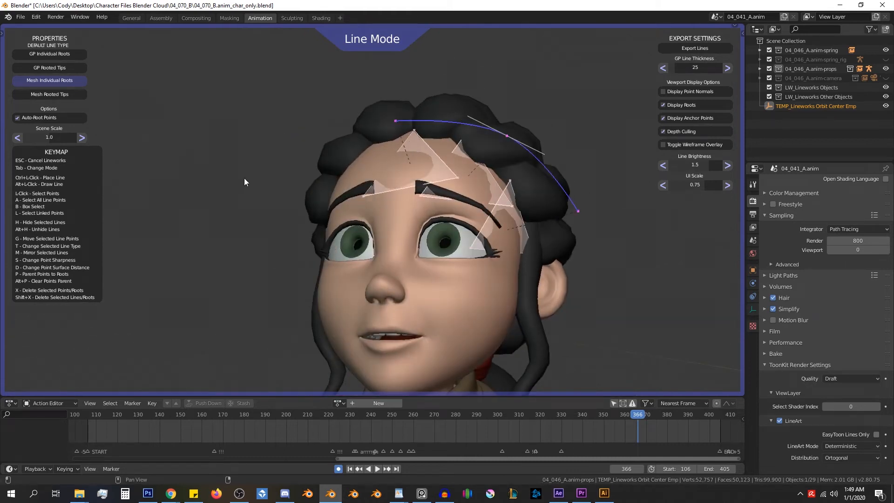
mouse_move(350, 194)
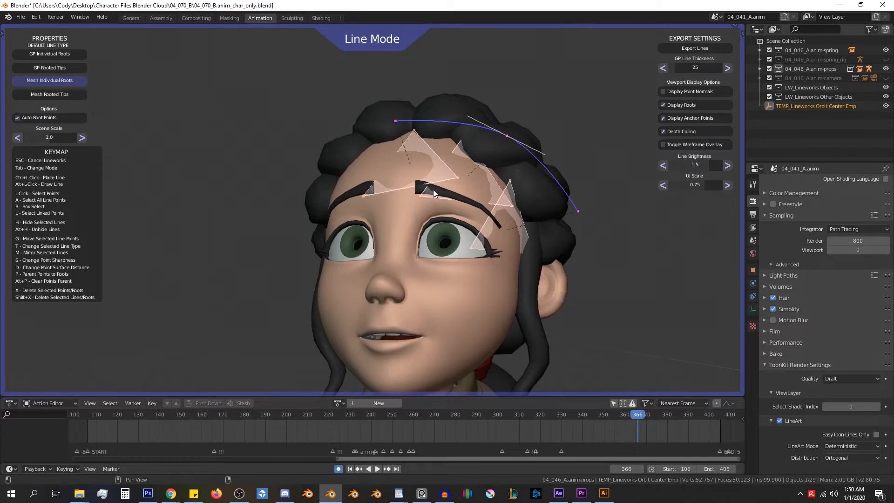
mouse_move(351, 176)
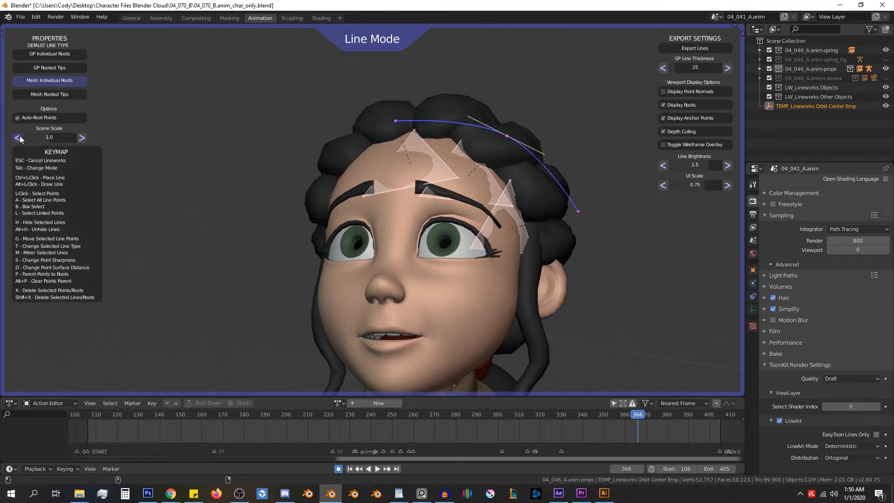
Step: Lower Scene Scale to 0.1 and place the first point of a line between the brows
left_click(17, 138)
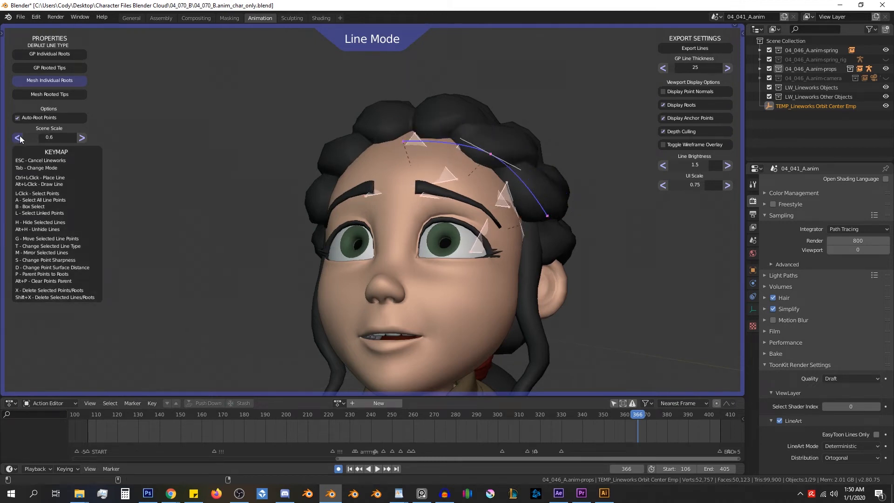
left_click(16, 138)
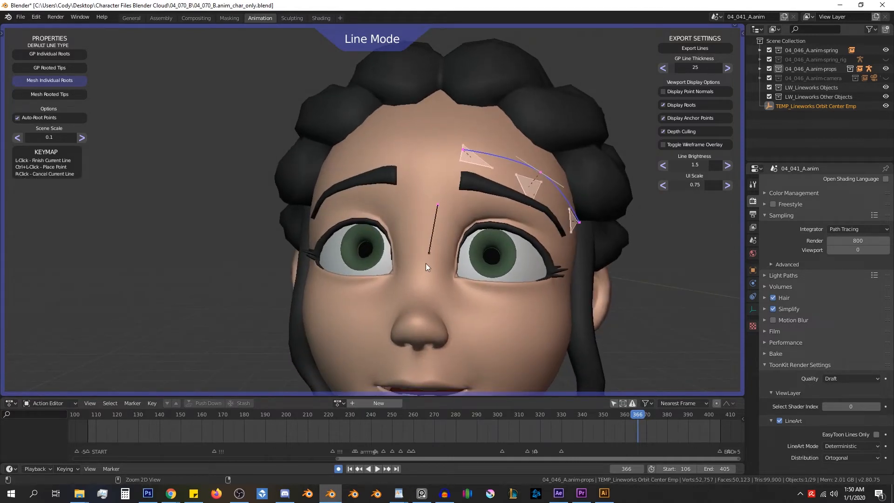
left_click(424, 299)
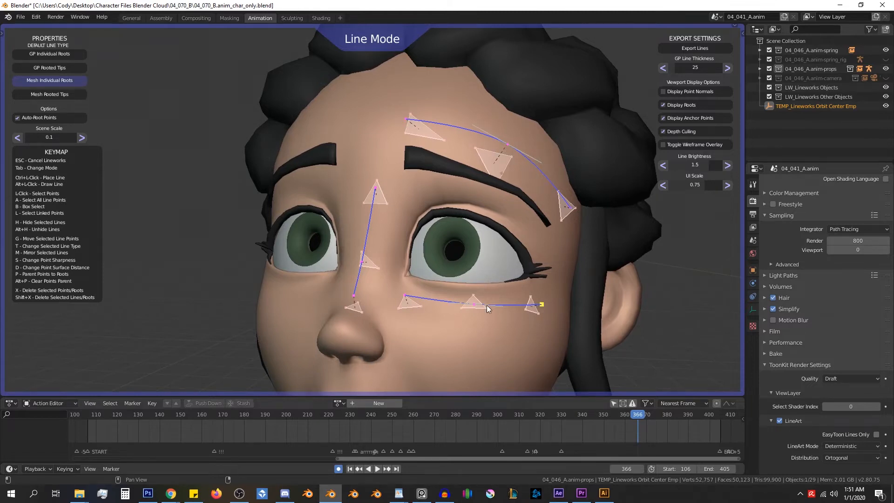
Step: Select and delete the nose-bridge and under-eye lines, leaving only the brow line
left_click(406, 298)
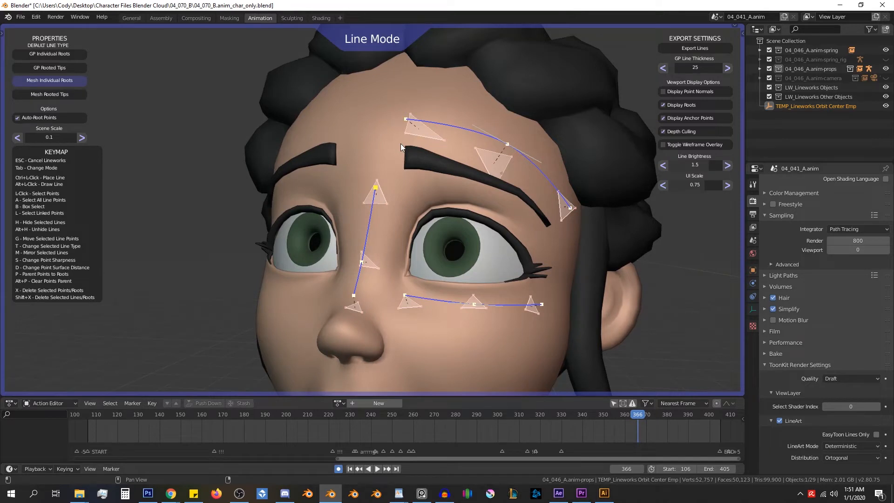
mouse_move(352, 108)
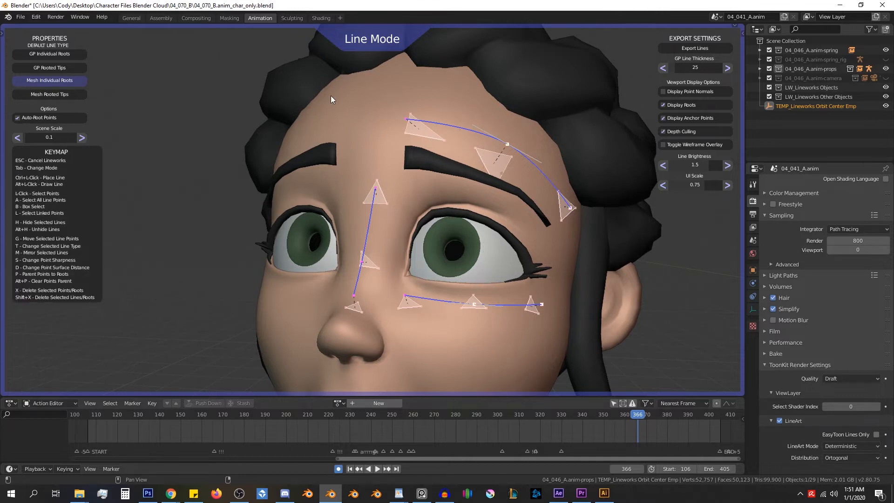
left_click(376, 188)
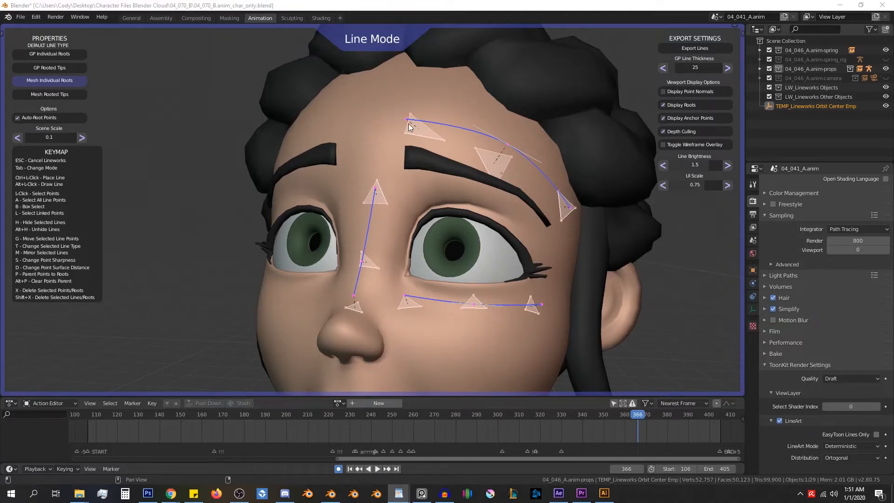
key("Tab")
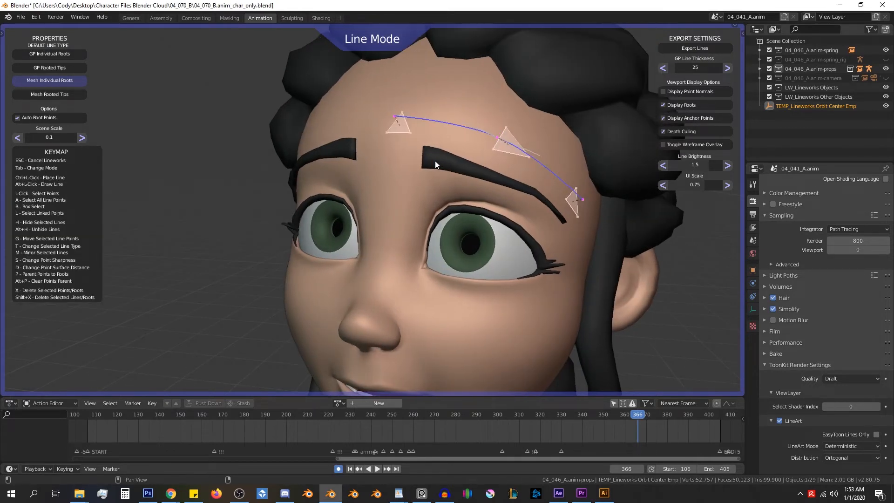
Step: Move the brow line's inner point along a locked axis closer to the brow's inner end
scroll("down", 3)
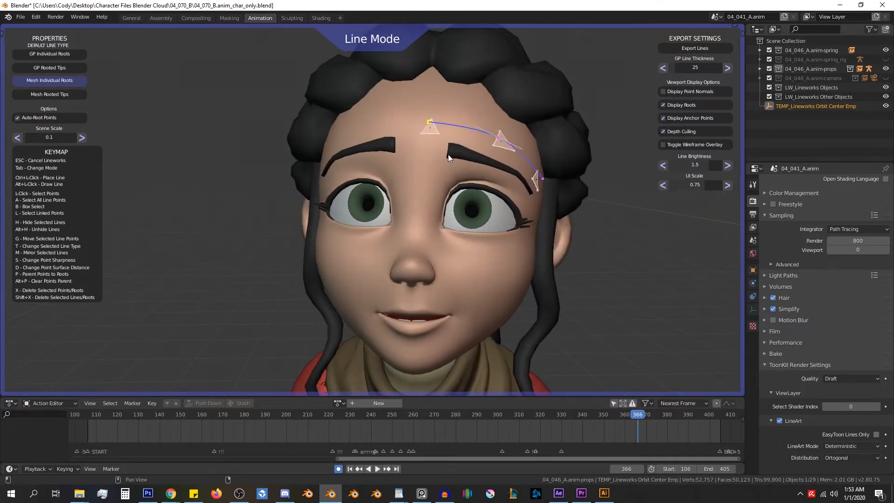
key("g")
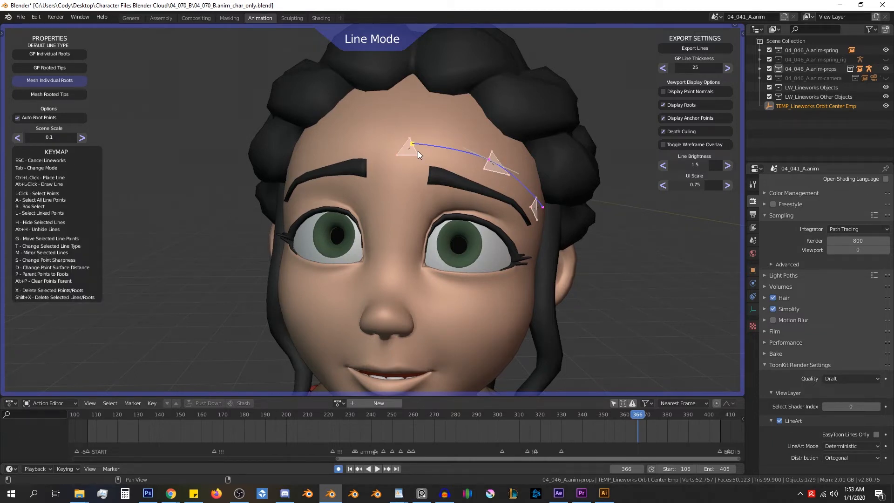
key("g")
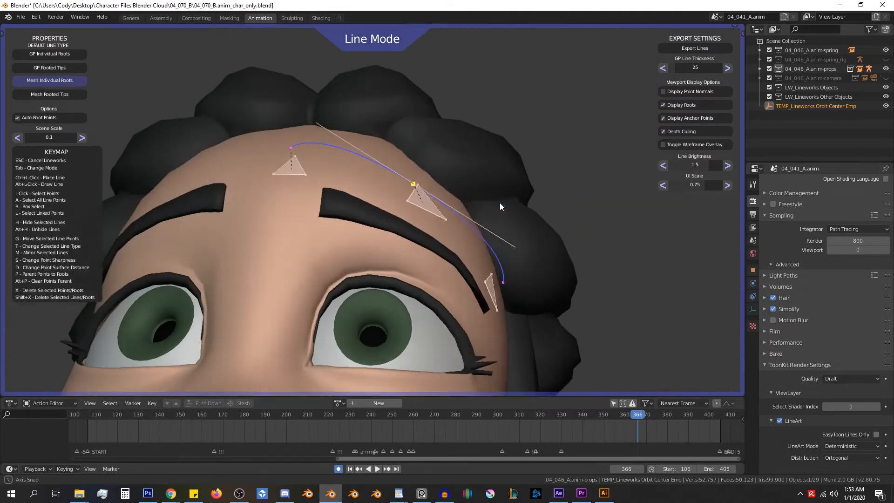
key("s")
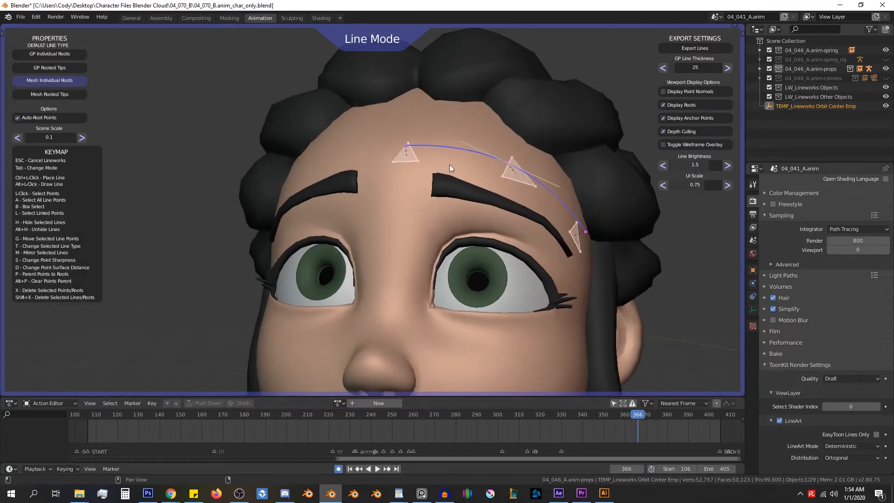
key("s")
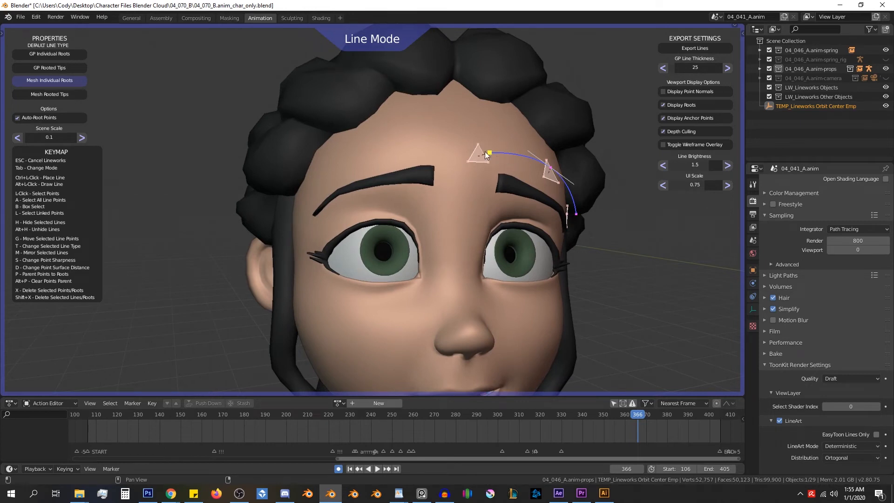
mouse_move(492, 156)
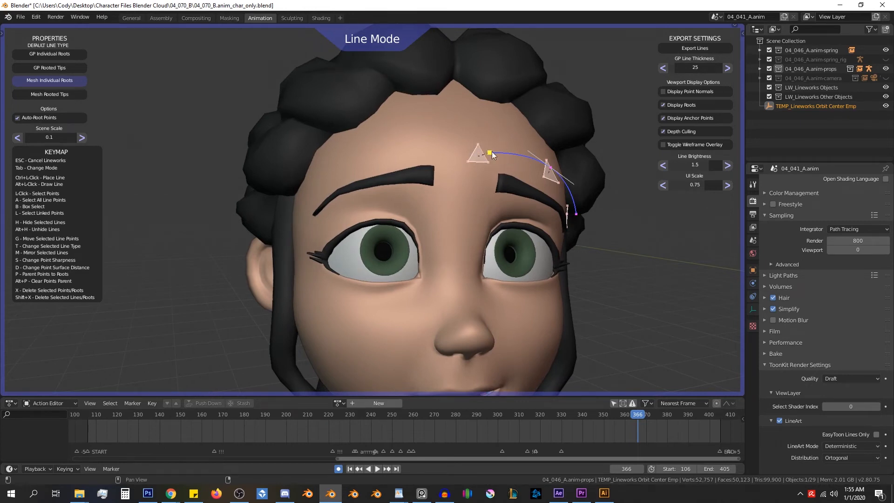
scroll("down", 3)
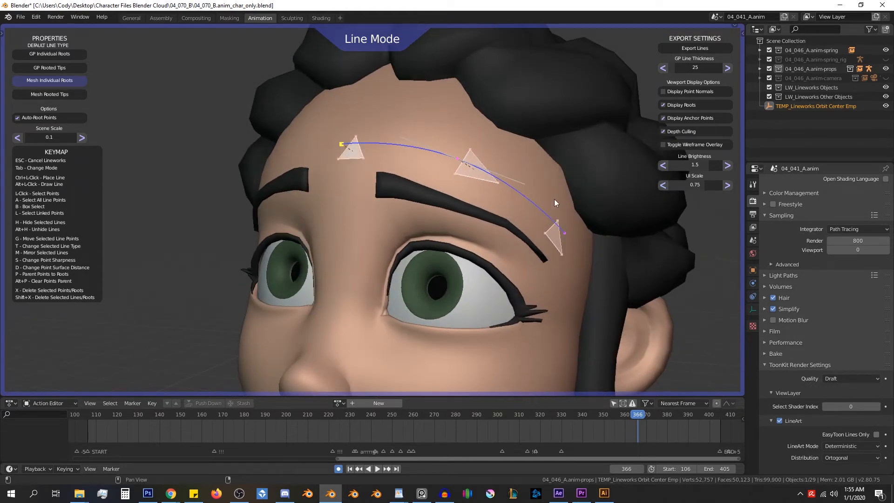
left_click(558, 232)
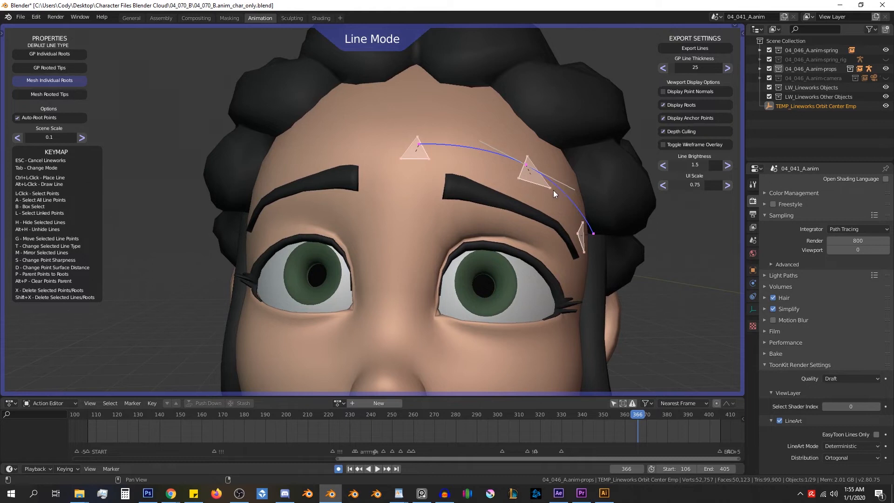
mouse_move(519, 195)
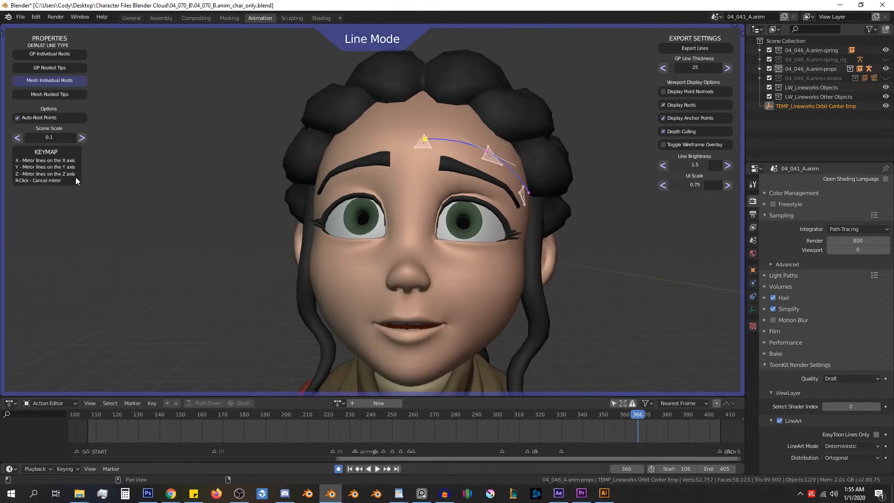
mouse_move(449, 165)
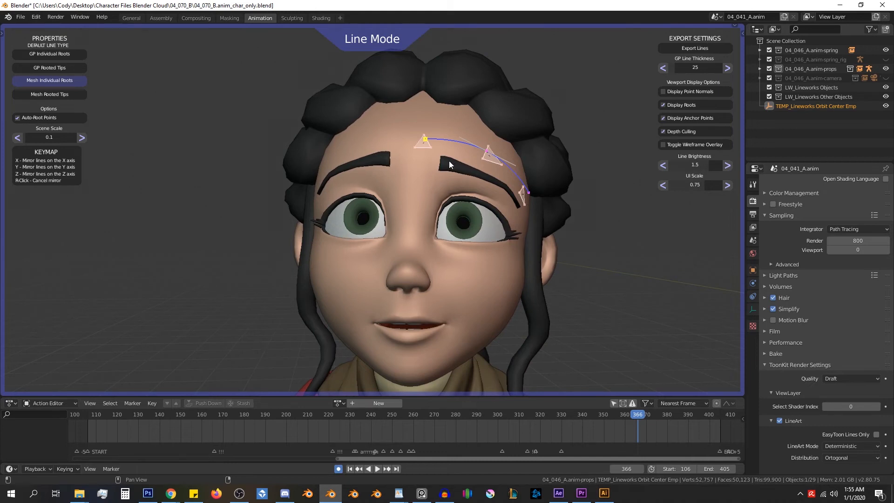
mouse_move(439, 112)
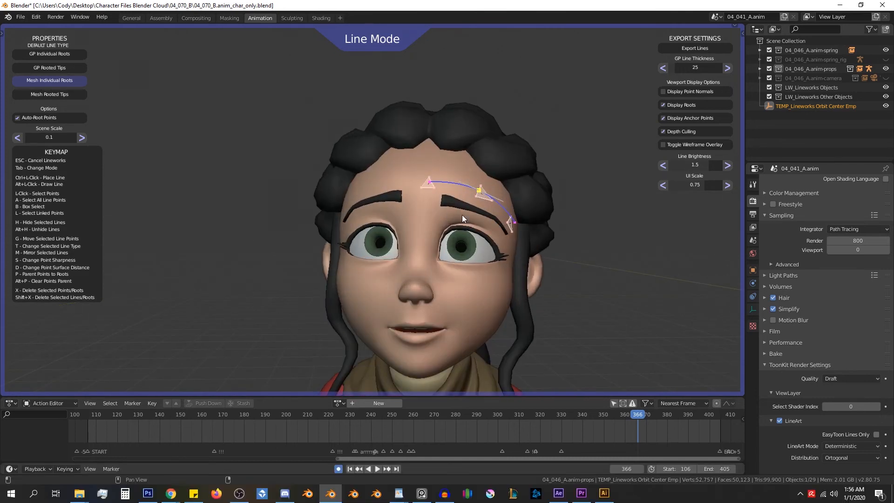
Step: Pick a new type for the brow line from the Change Selected Line Type menu
scroll("up", 3)
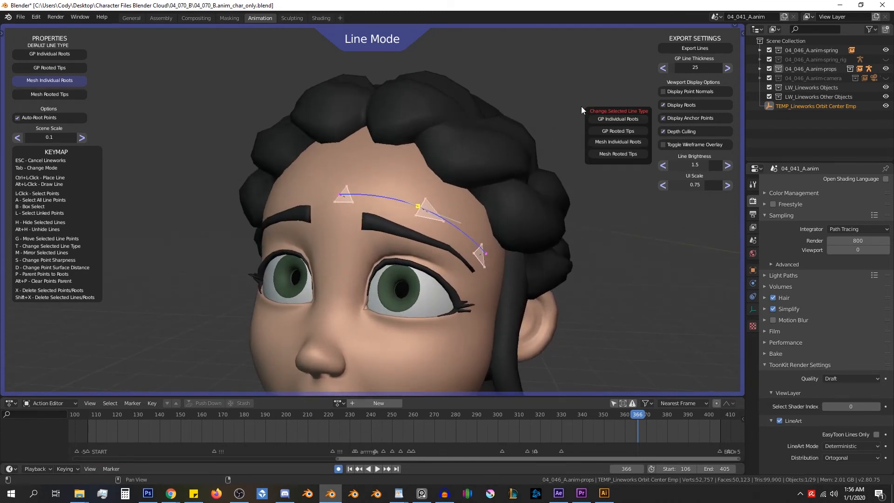
mouse_move(617, 142)
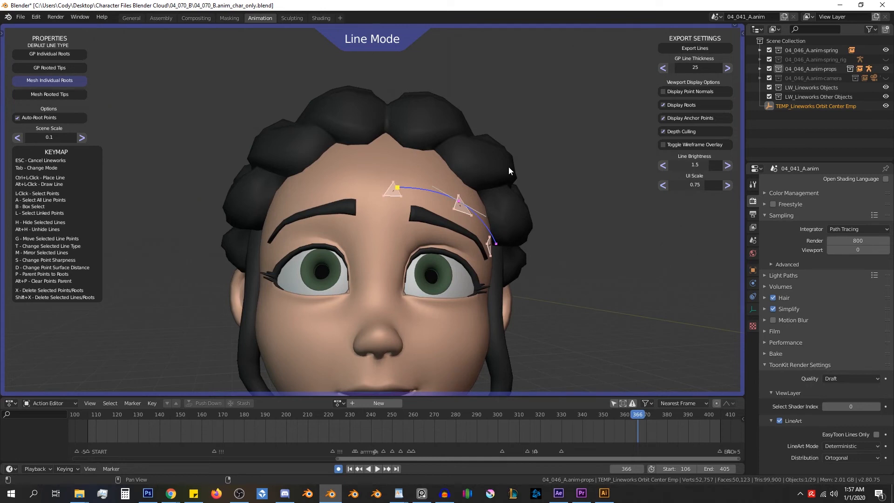
mouse_move(459, 134)
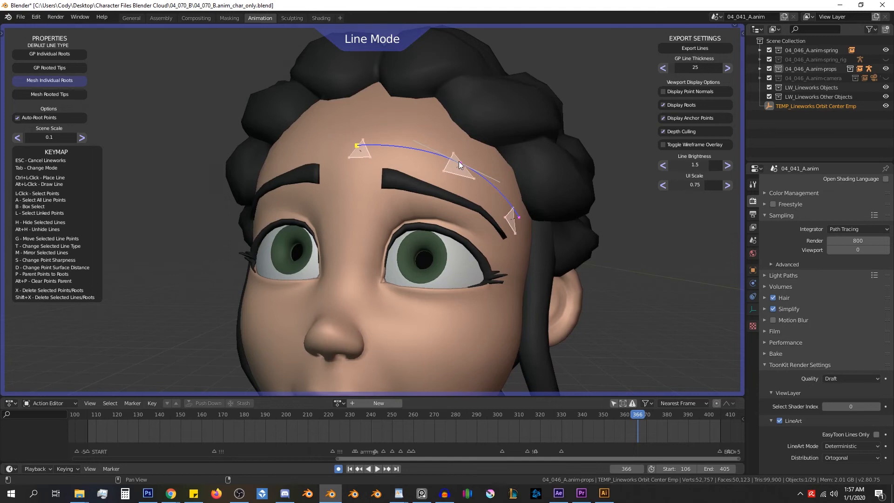
mouse_move(461, 166)
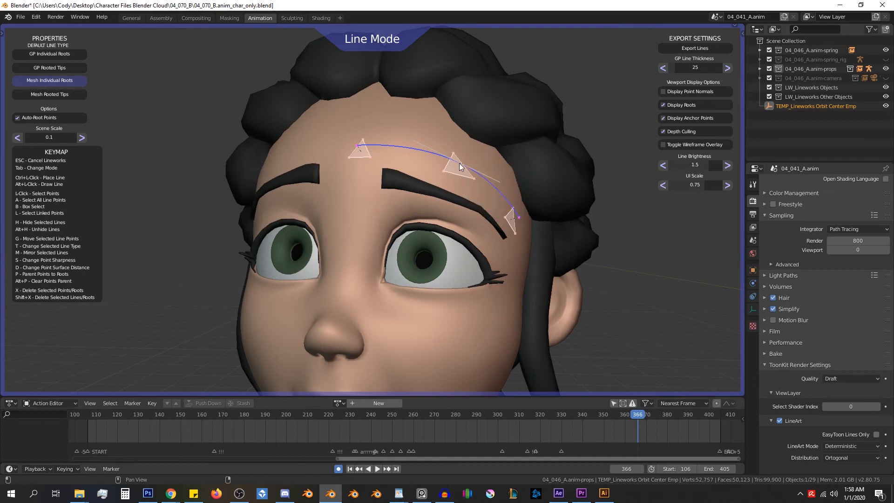
left_click(460, 164)
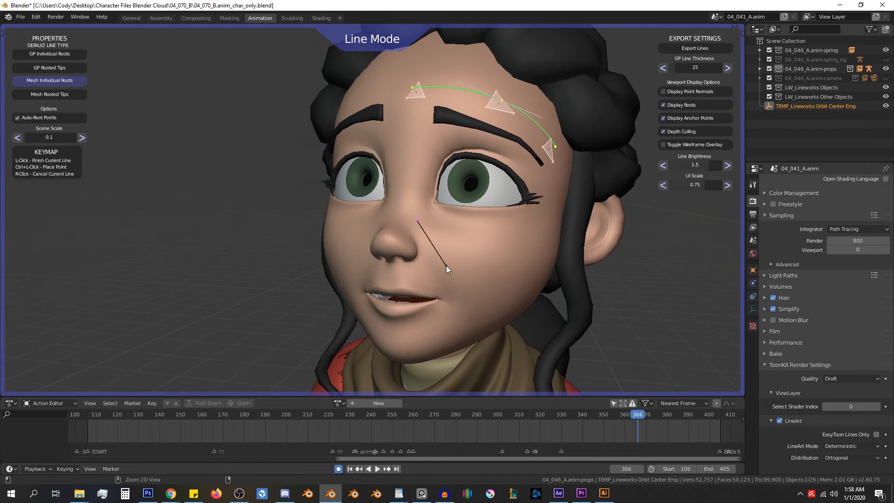
Step: Finish the three-point rooted line running down the cheek beside the nose
key("Tab")
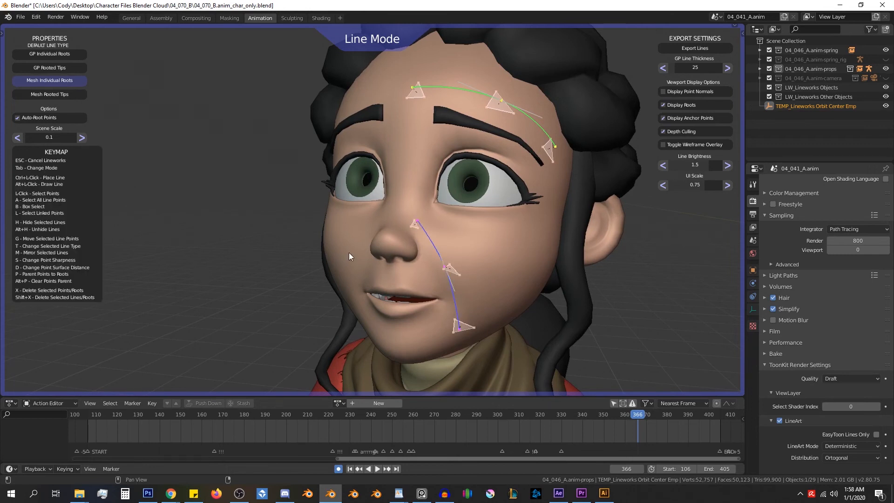